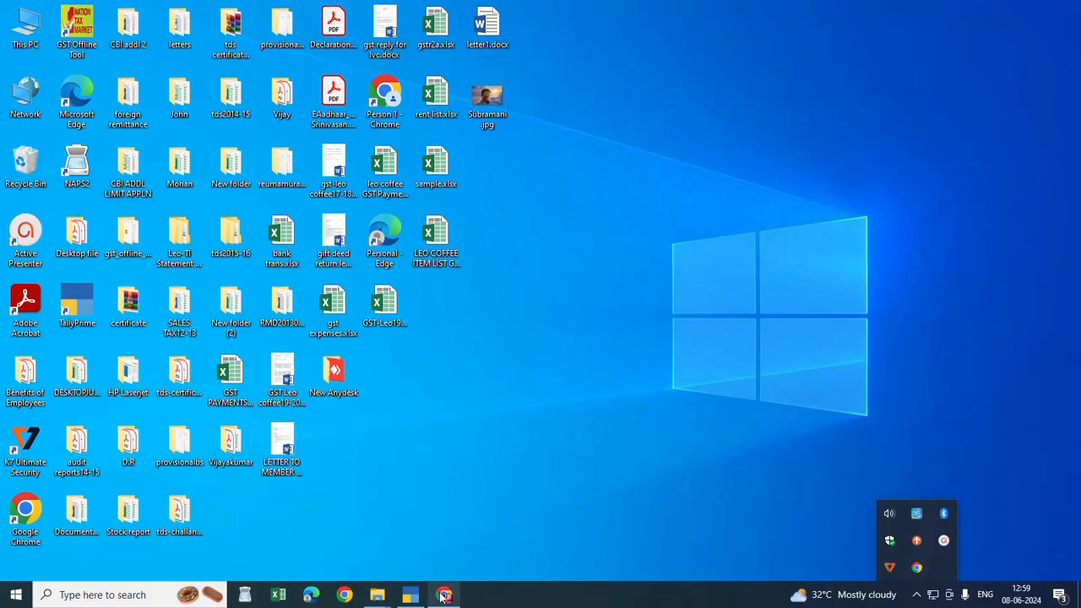
# Switch to the Chrome window showing the Flipkart seller dashboard
pyautogui.click(445, 595)
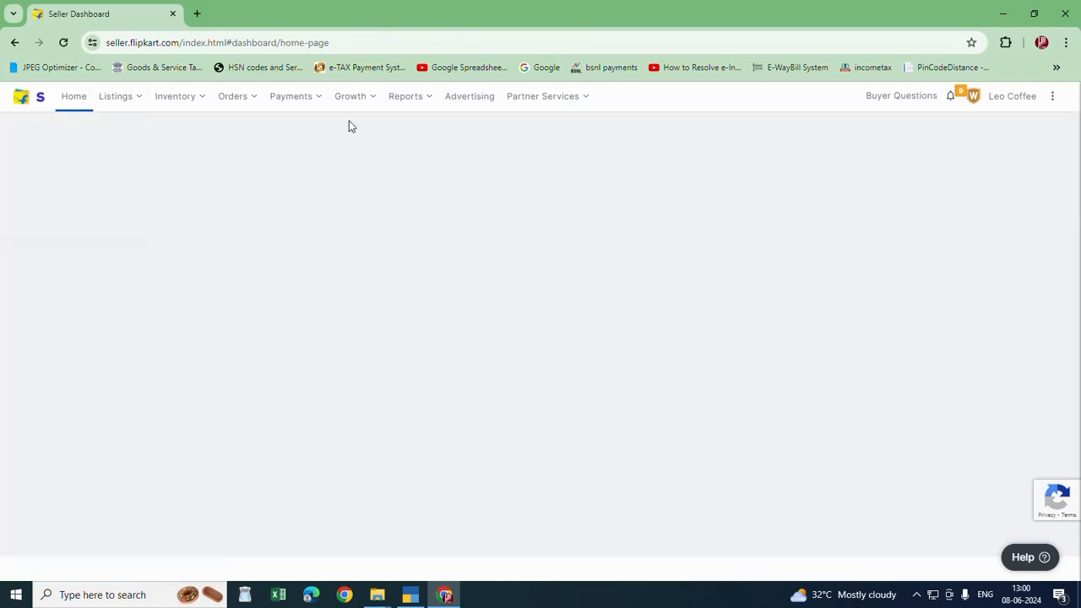
# Go to Reports Centre from the Reports menu in the top navigation bar
pyautogui.click(405, 95)
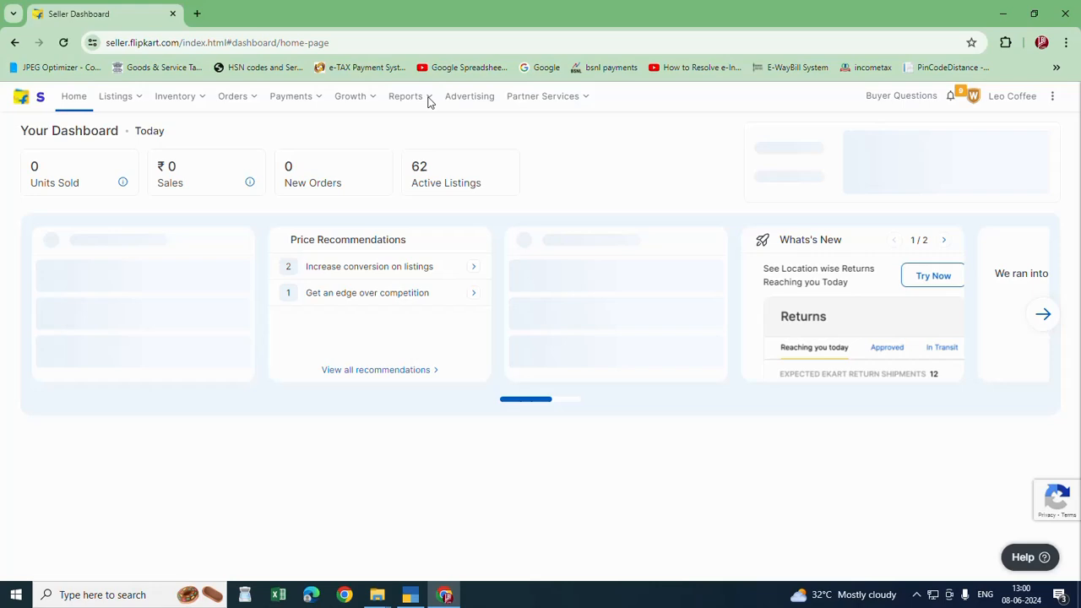
pyautogui.click(405, 96)
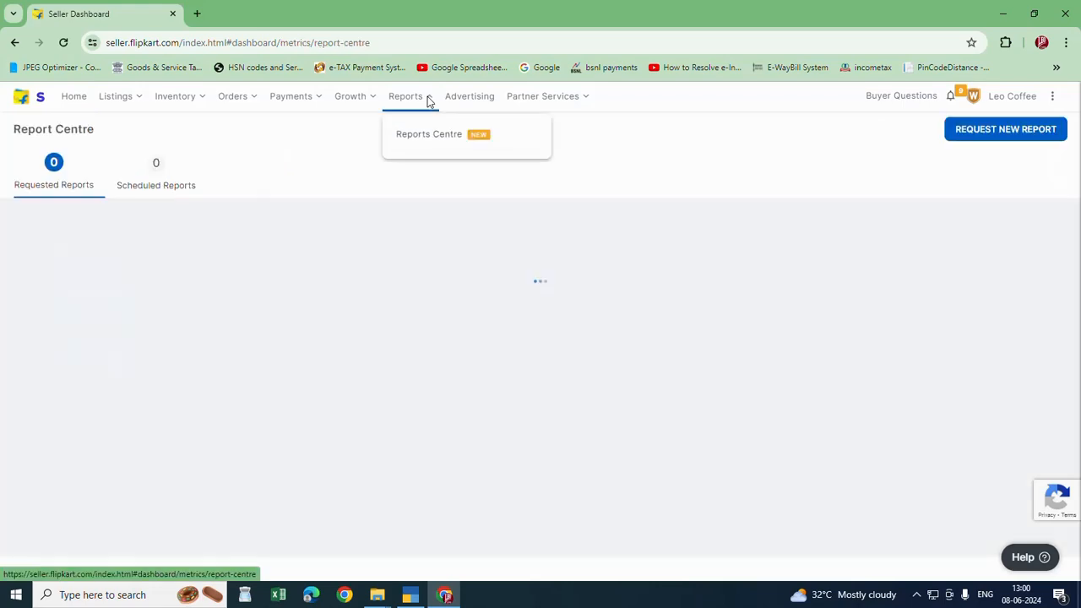
pyautogui.click(428, 133)
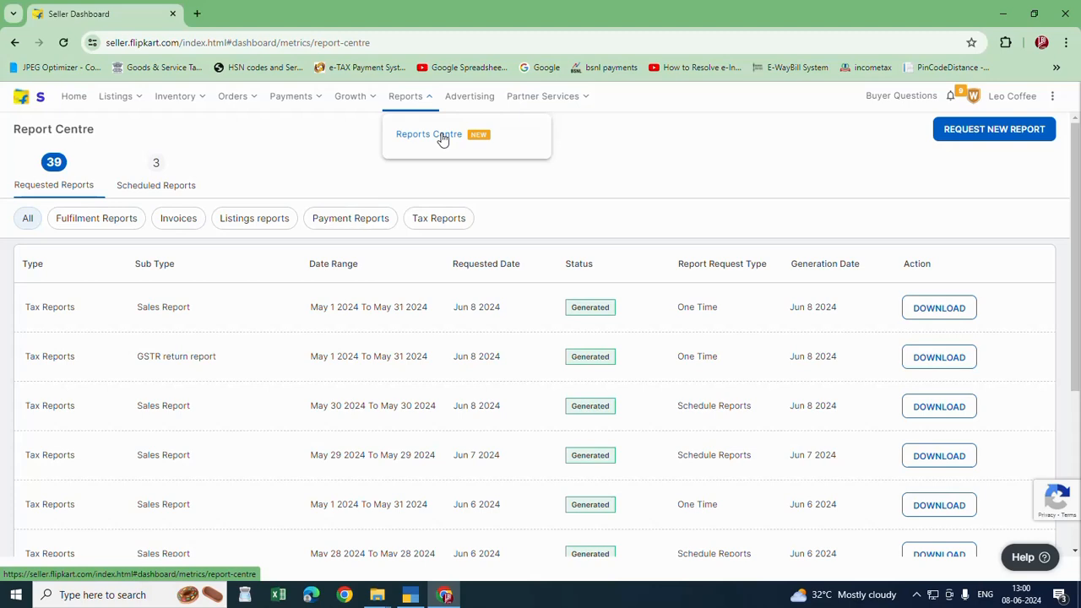
pyautogui.moveTo(403, 230)
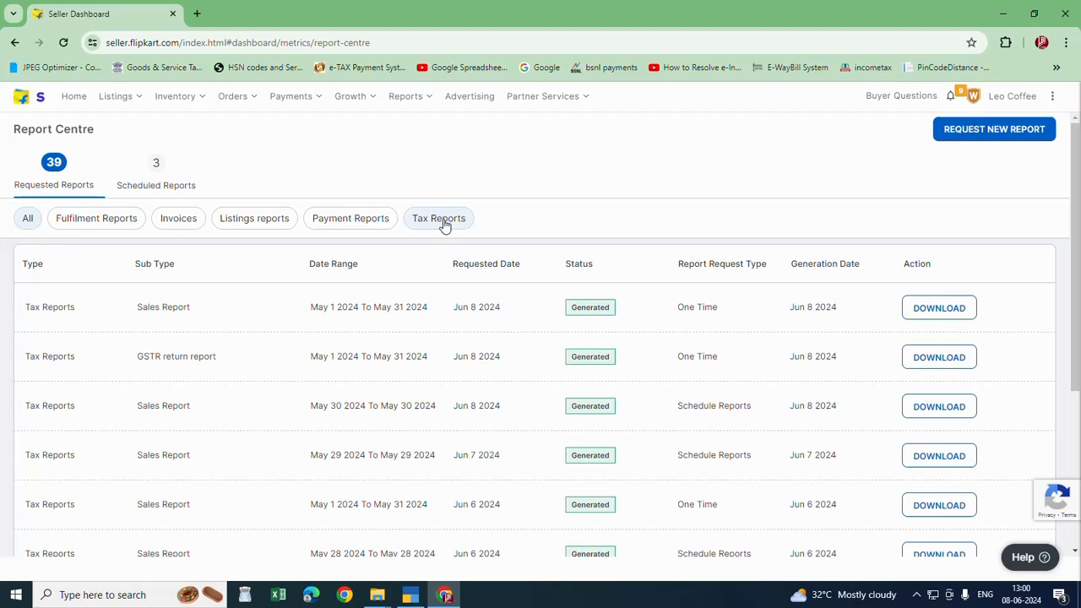
# Filter the report list to Tax Reports with the GSTR return report subtype
pyautogui.click(439, 218)
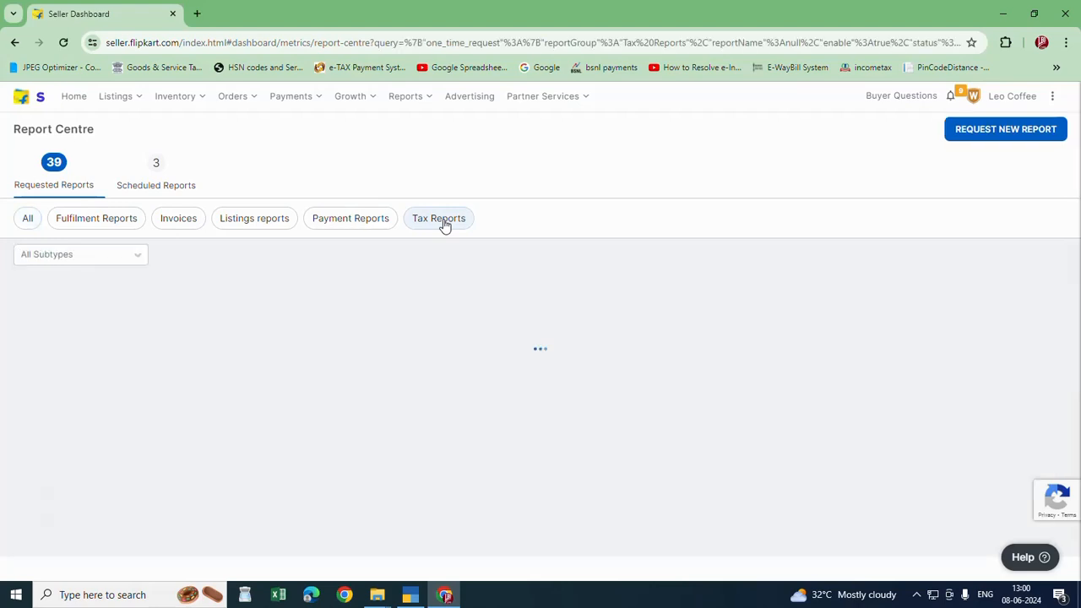
pyautogui.click(439, 217)
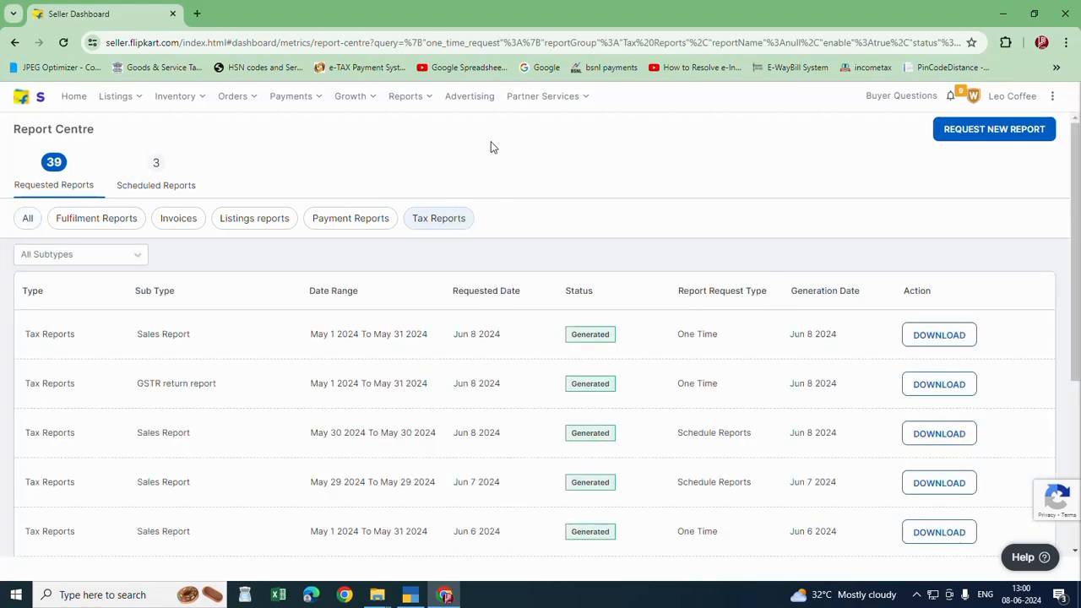
pyautogui.click(80, 255)
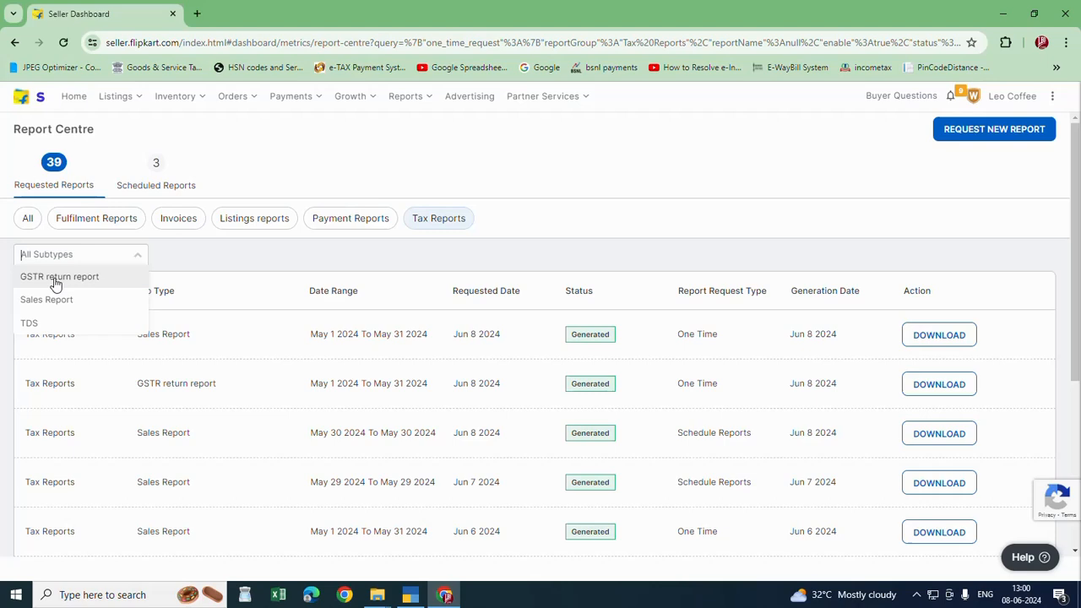
pyautogui.click(59, 276)
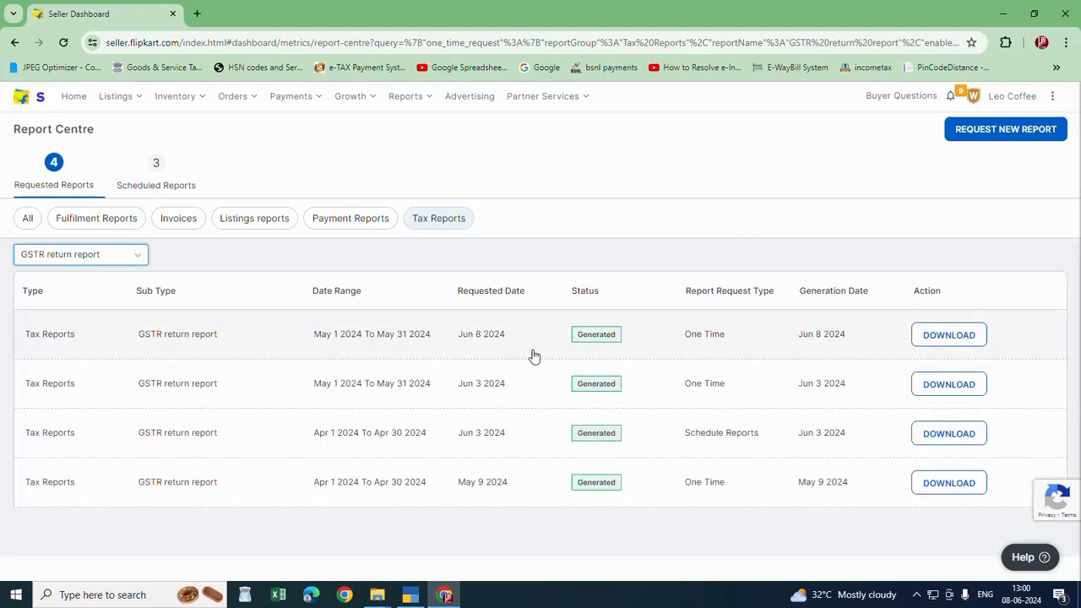
pyautogui.moveTo(477, 333)
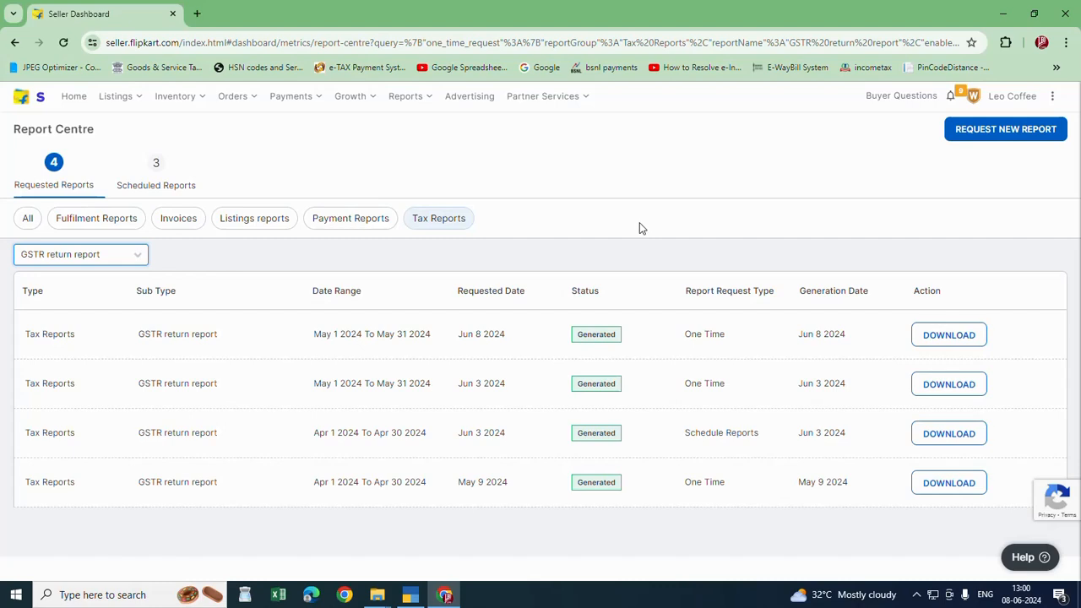
pyautogui.moveTo(1005, 129)
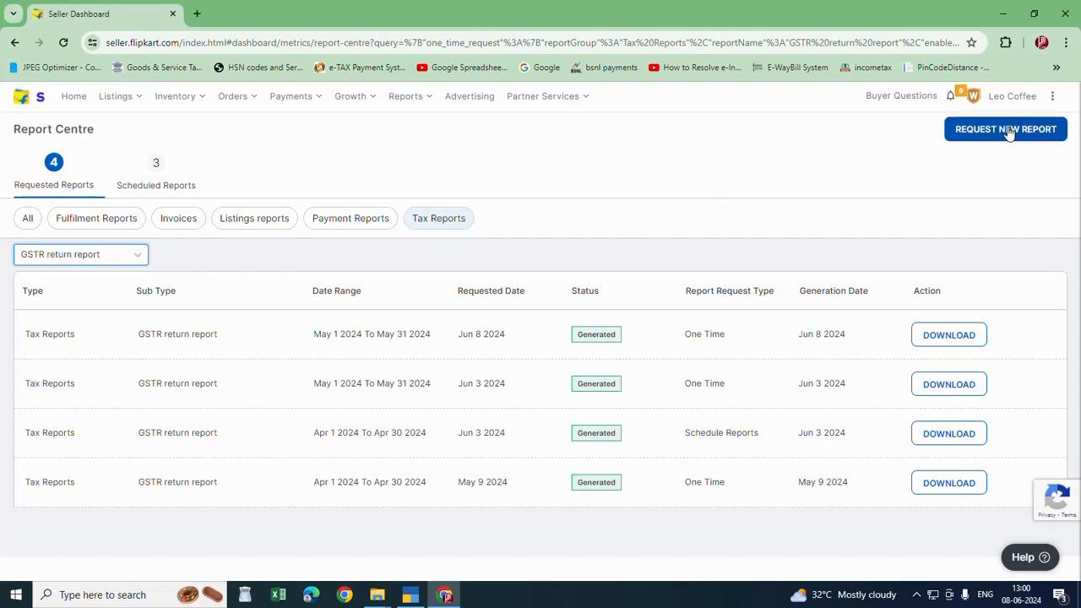
pyautogui.click(1005, 129)
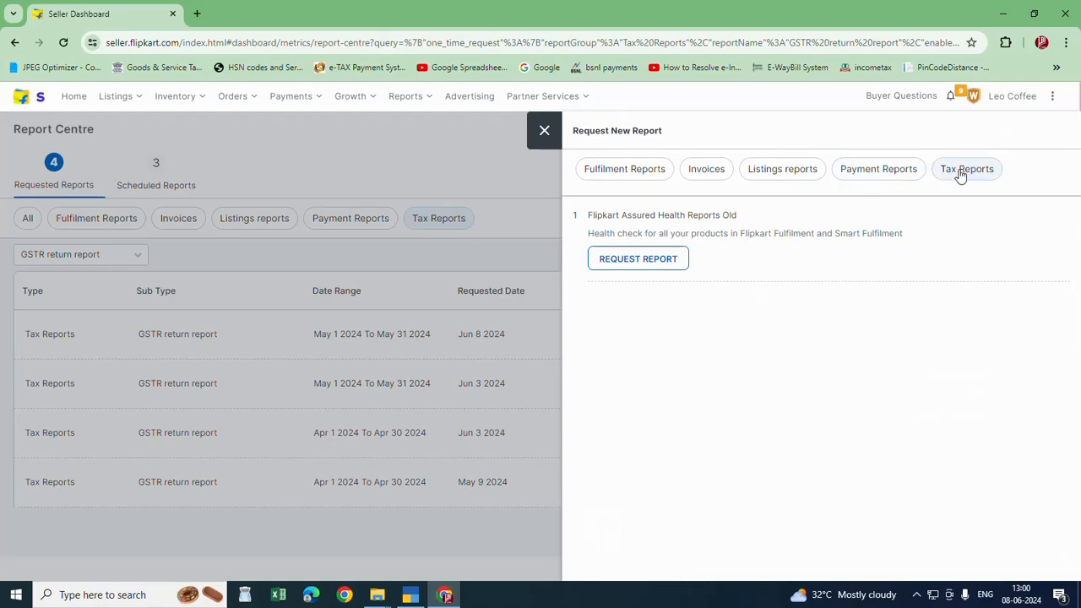
pyautogui.click(966, 169)
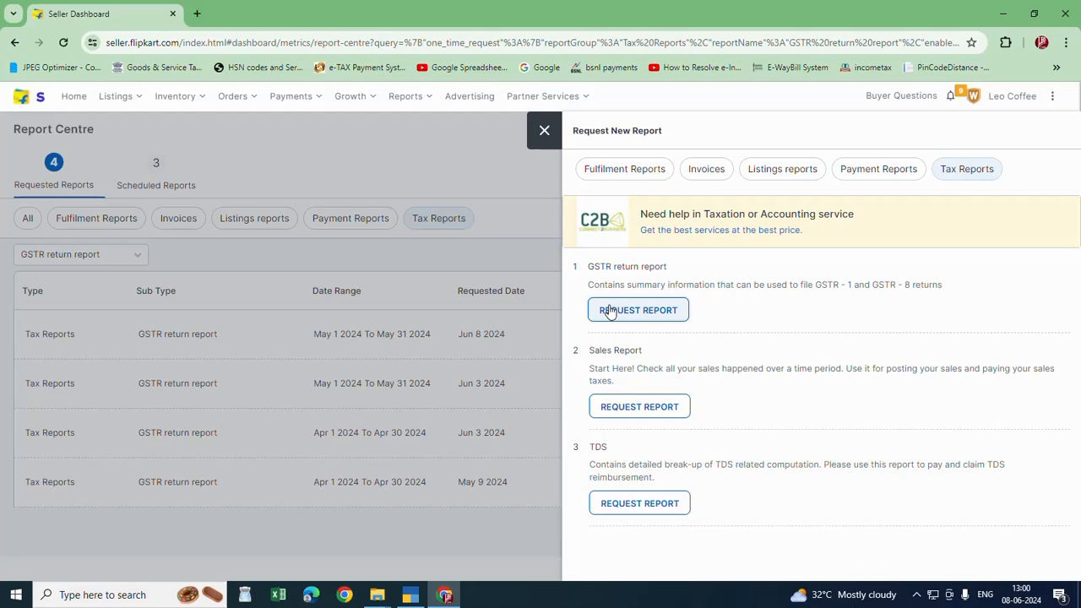
pyautogui.moveTo(653, 323)
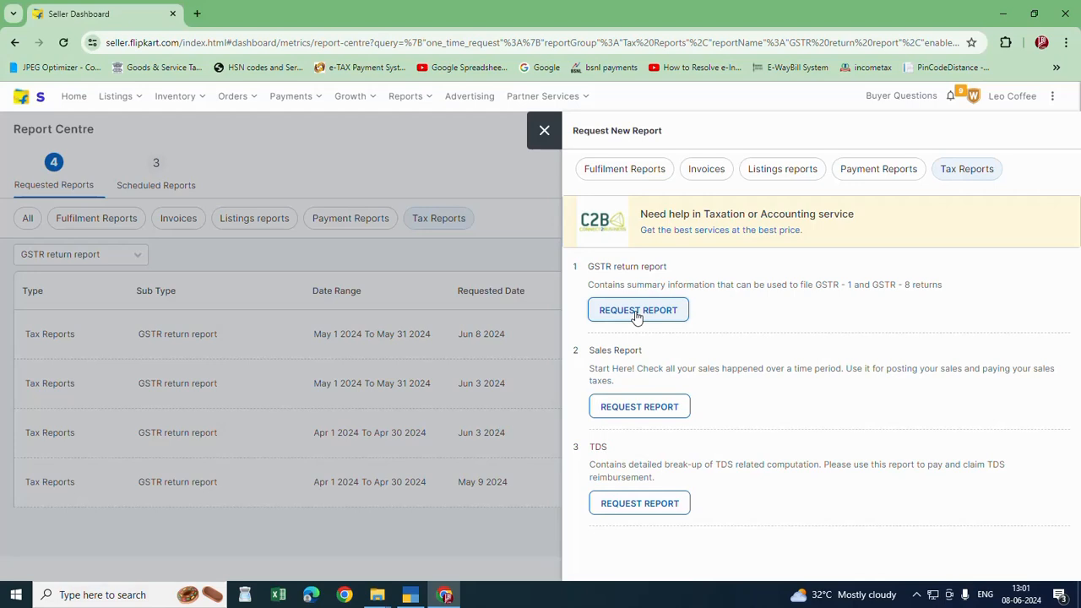
pyautogui.moveTo(707, 327)
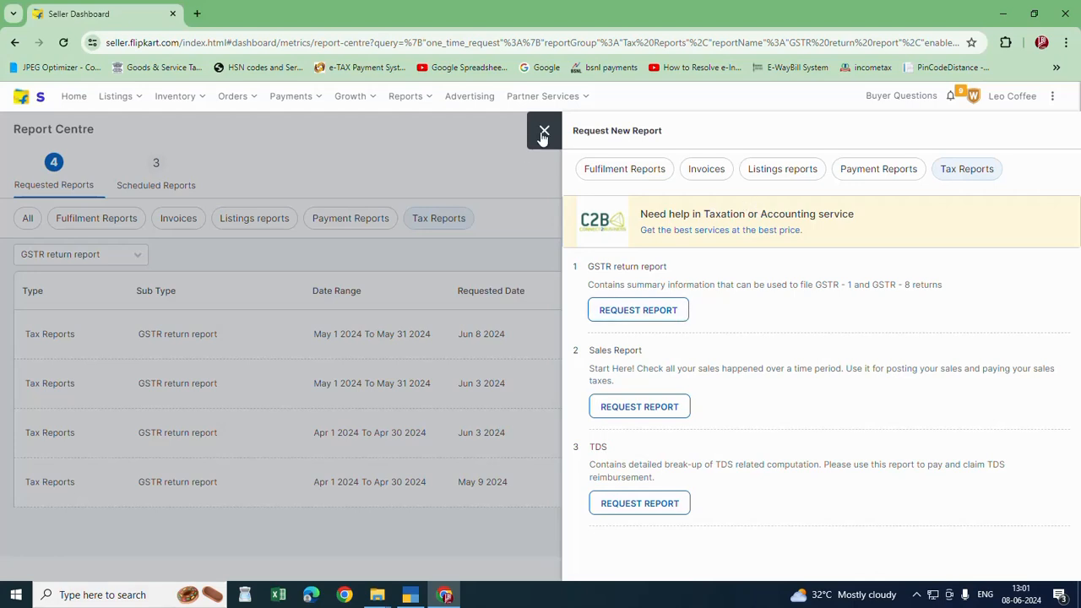
pyautogui.click(544, 131)
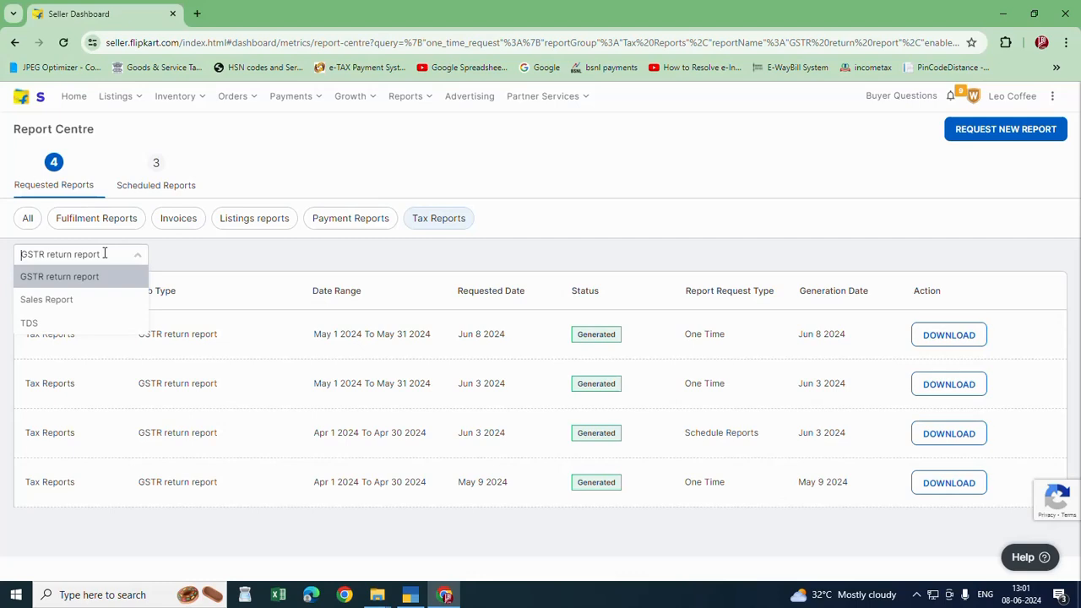
pyautogui.moveTo(46, 300)
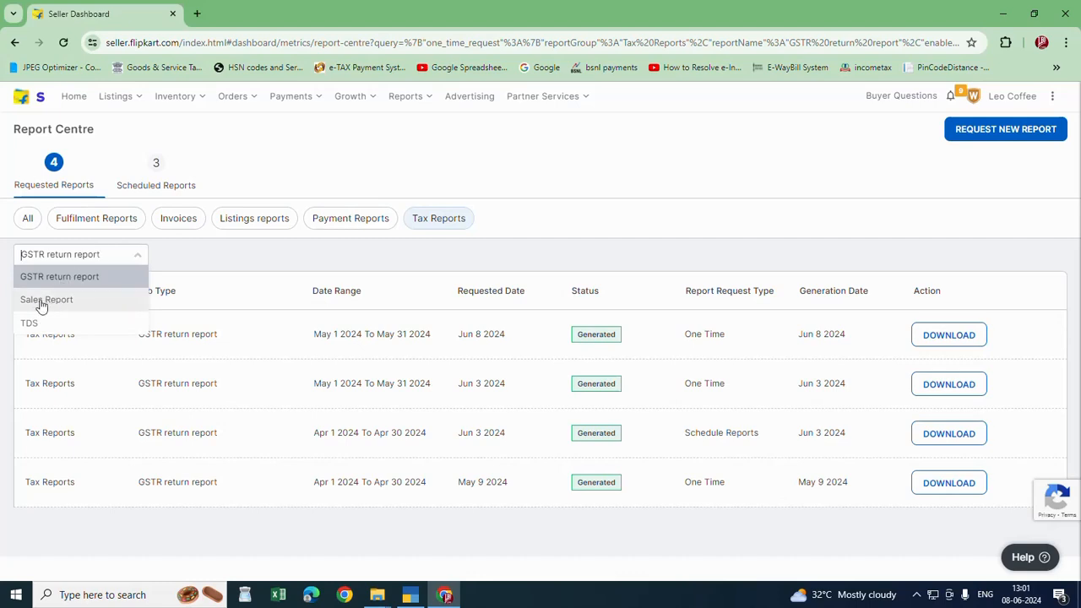
pyautogui.click(47, 299)
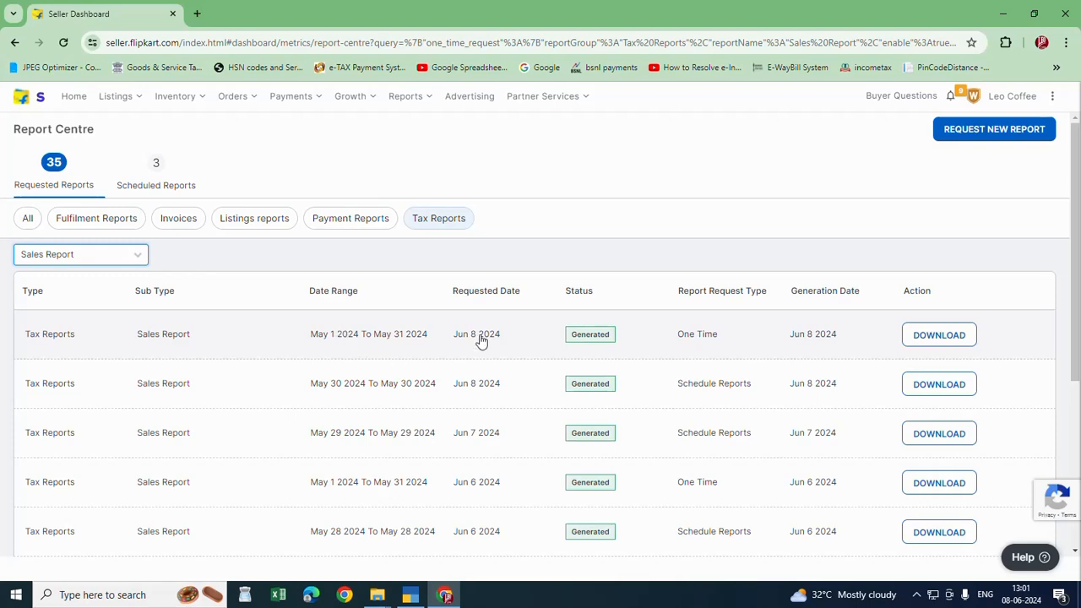
pyautogui.moveTo(362, 346)
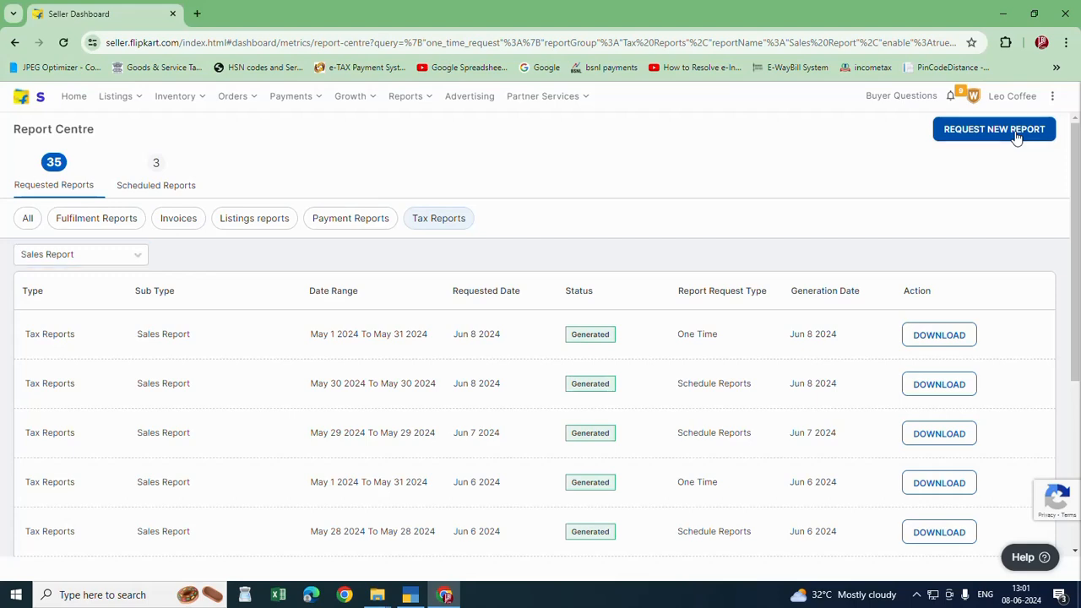
# Open a Tax Reports Sales Report request for May 1–31, 2024, then close the panel
pyautogui.click(995, 129)
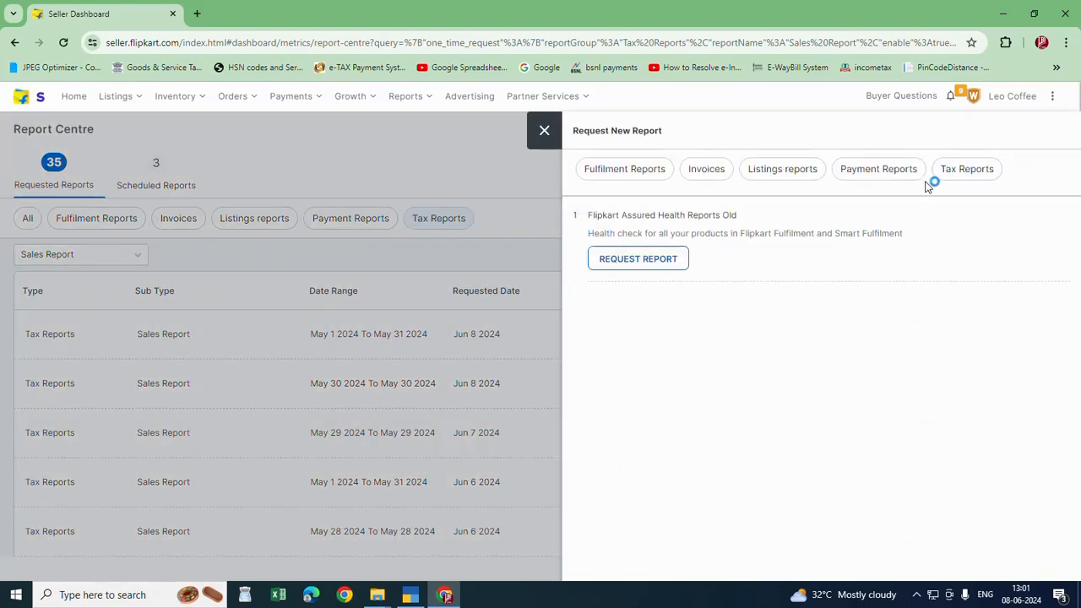
pyautogui.click(966, 169)
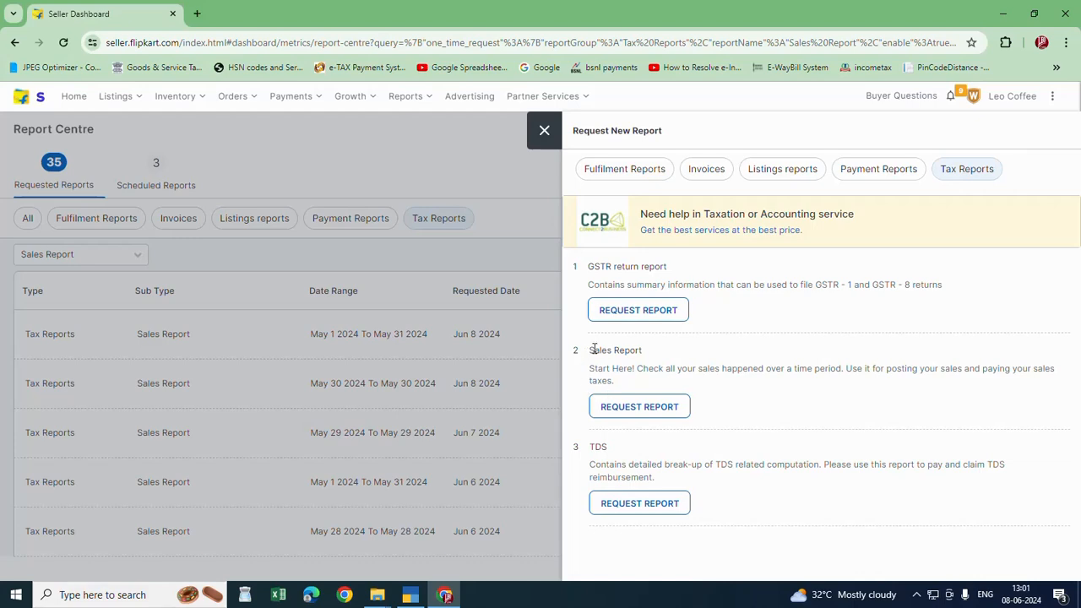
pyautogui.moveTo(601, 363)
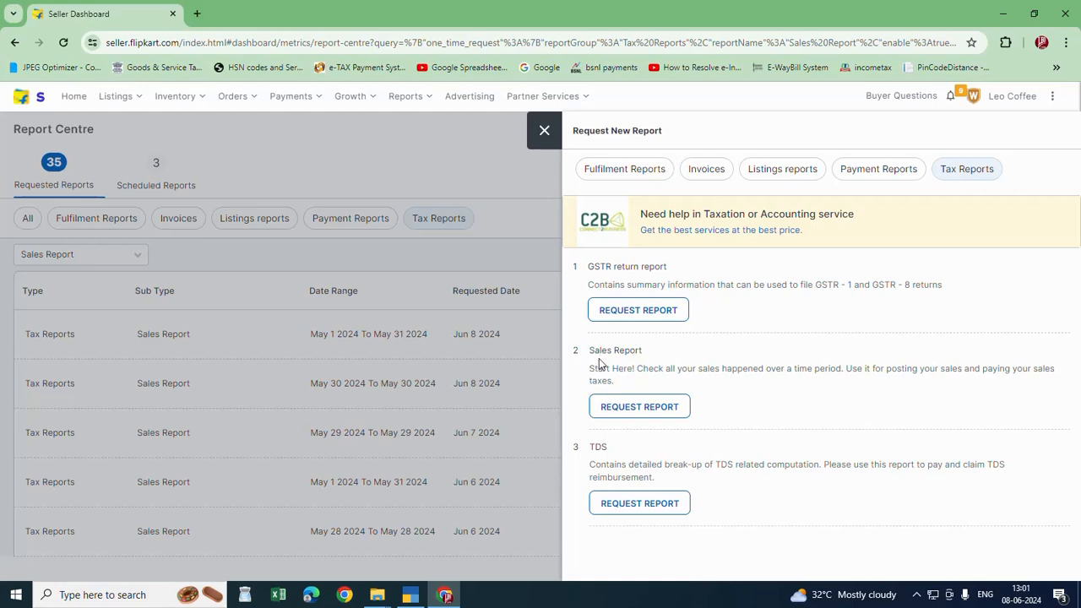
pyautogui.moveTo(624, 351)
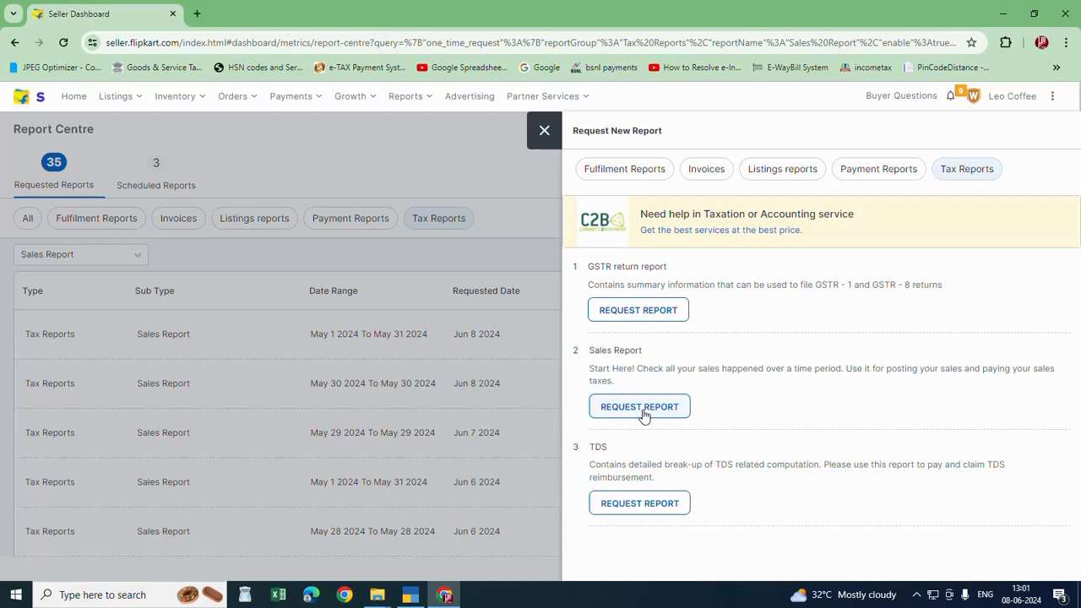
pyautogui.click(640, 407)
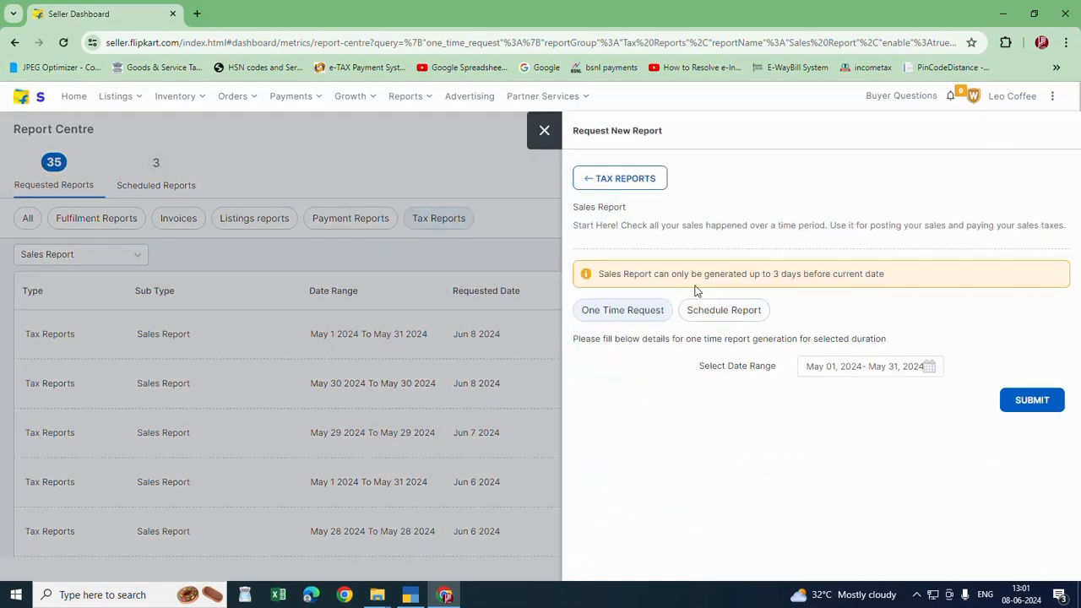
pyautogui.moveTo(1001, 217)
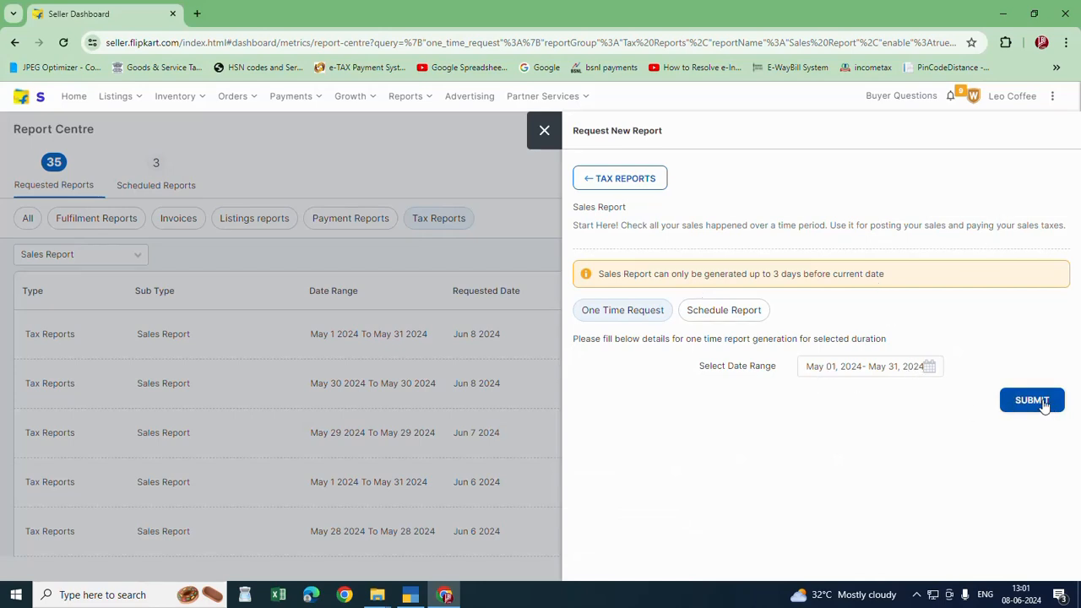
pyautogui.moveTo(531, 201)
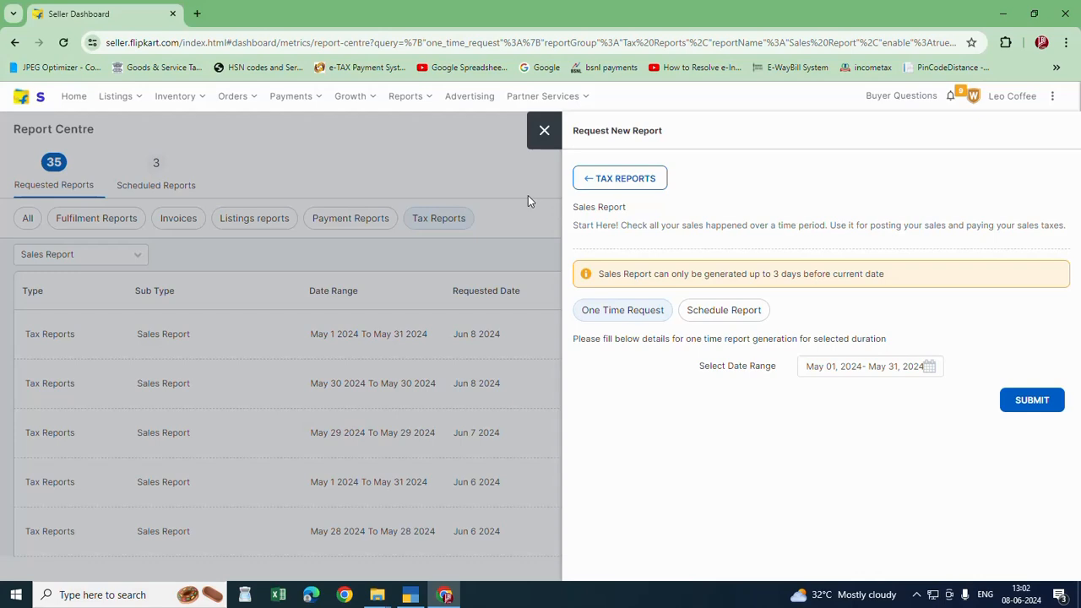
pyautogui.moveTo(549, 151)
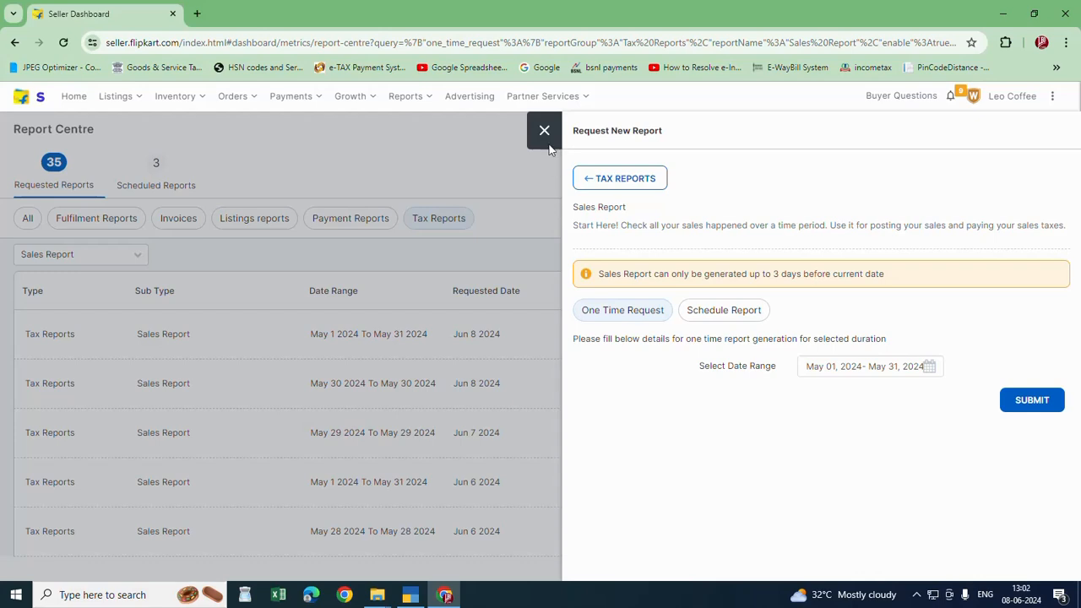
pyautogui.click(544, 130)
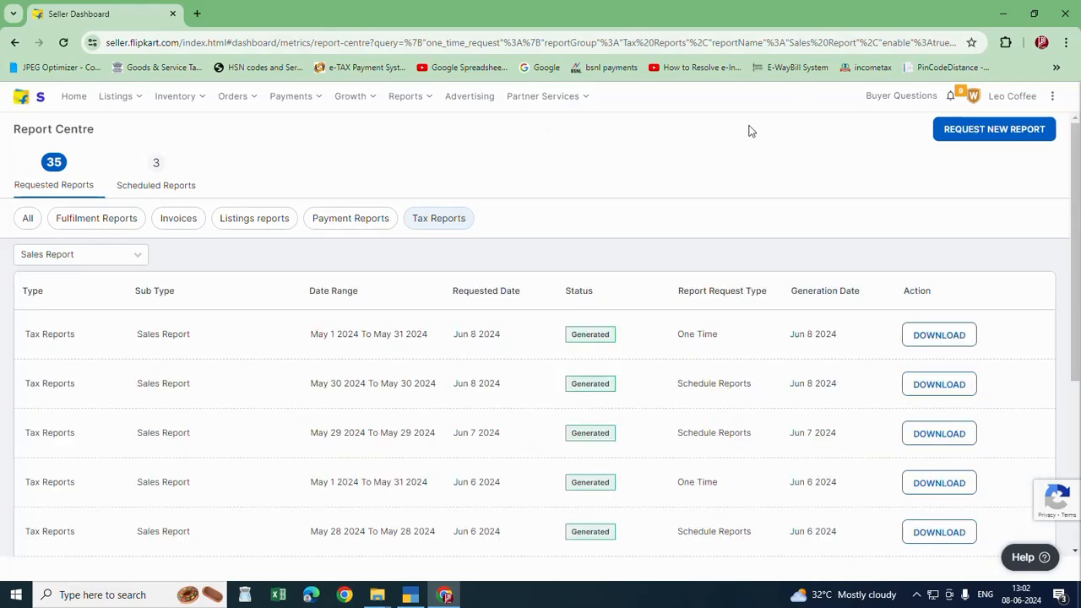
pyautogui.moveTo(993, 230)
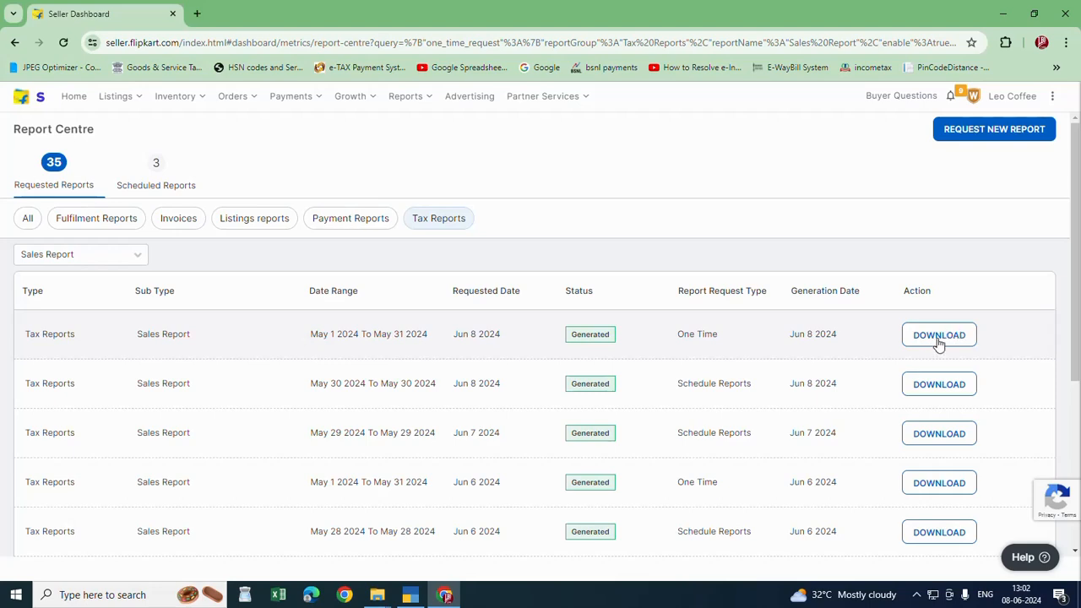
pyautogui.moveTo(877, 220)
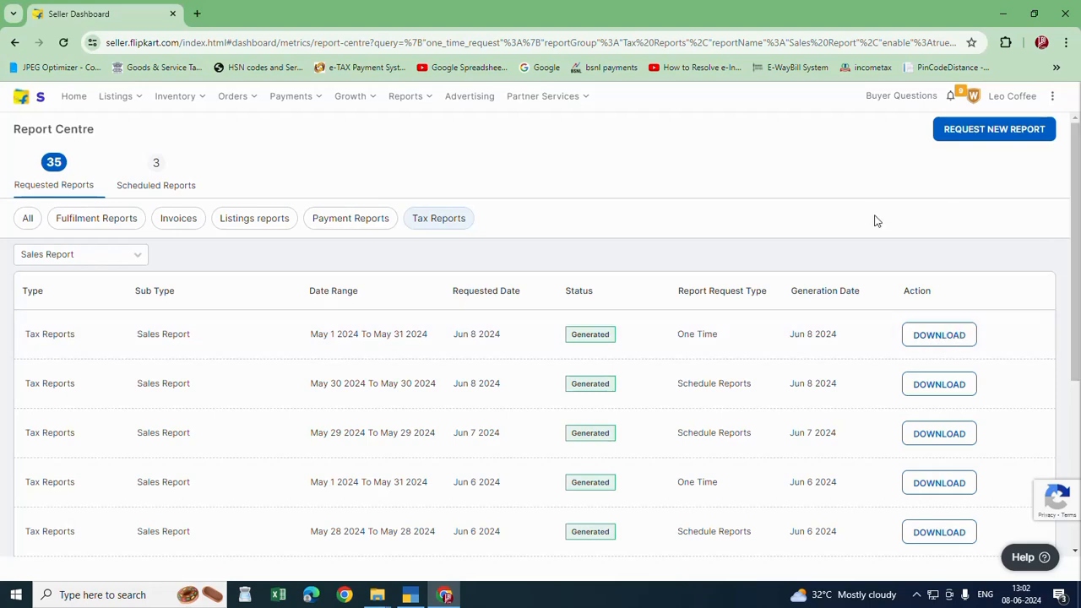
pyautogui.moveTo(804, 230)
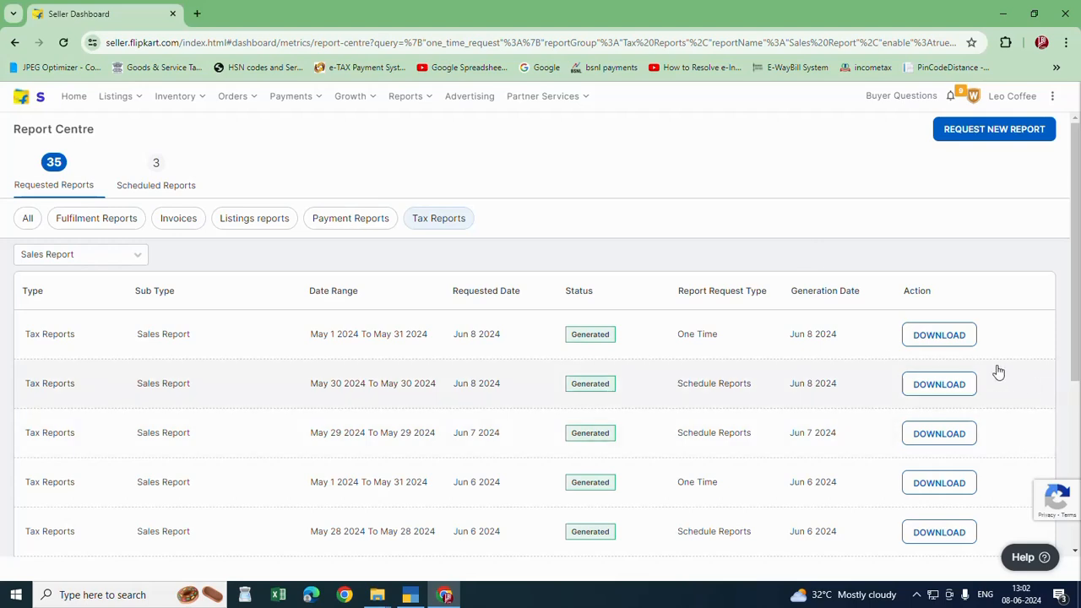
pyautogui.moveTo(657, 151)
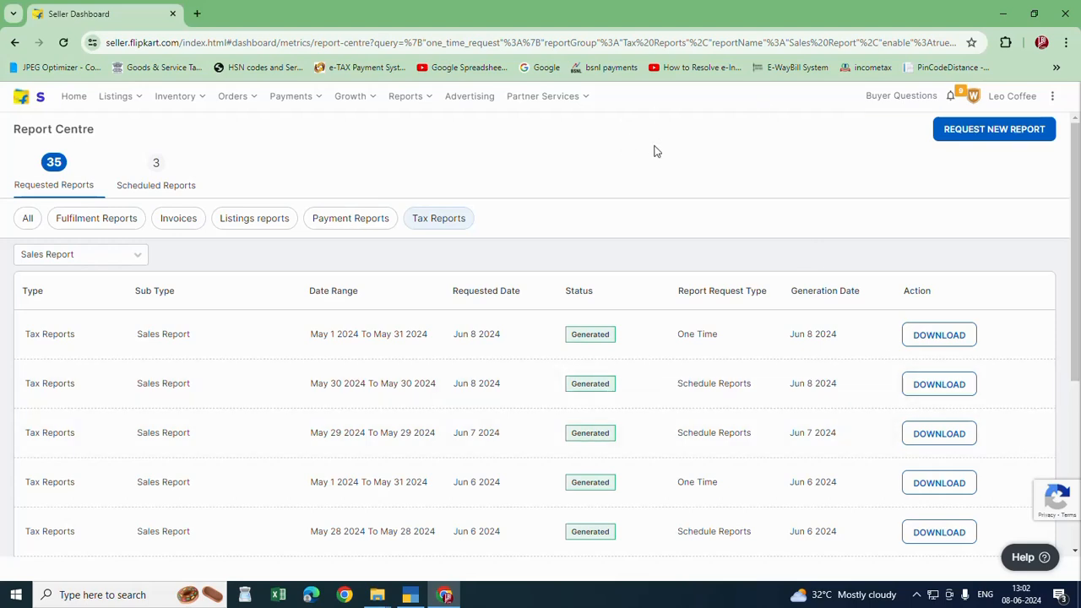
pyautogui.moveTo(667, 163)
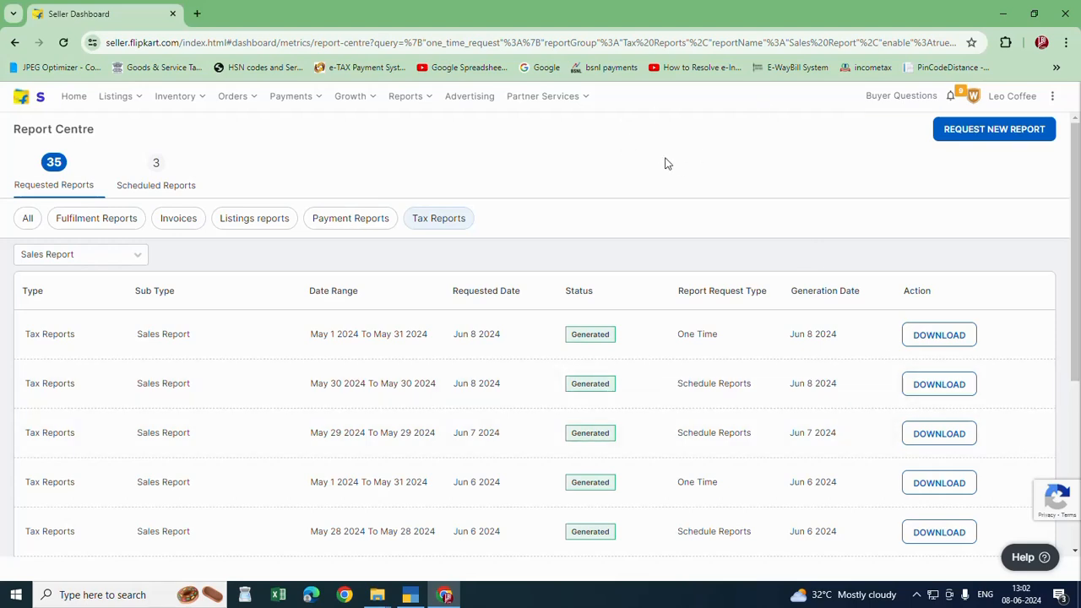
pyautogui.moveTo(662, 163)
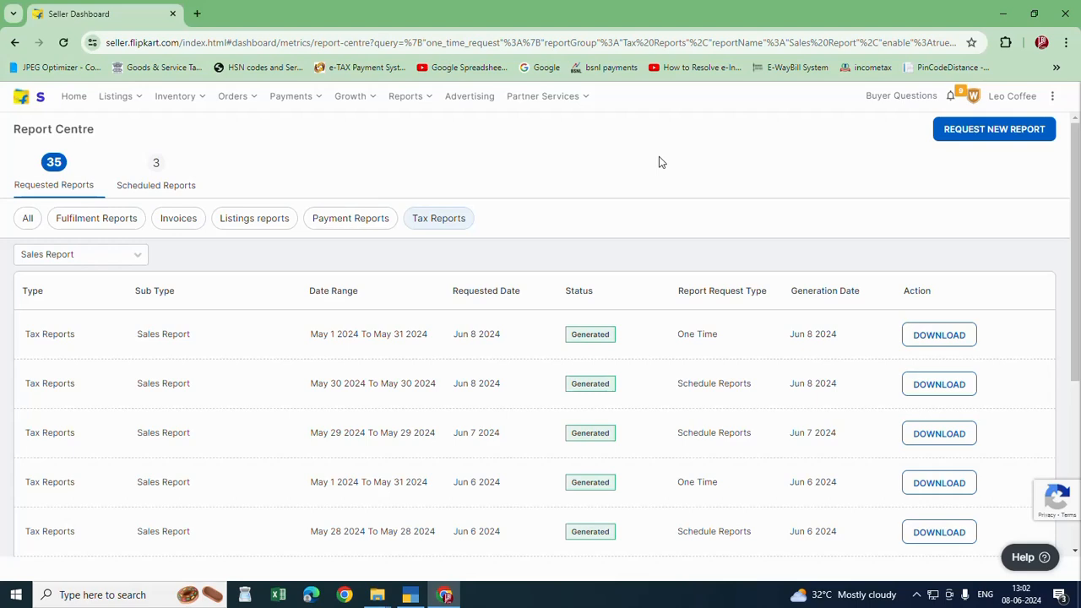
pyautogui.moveTo(898, 365)
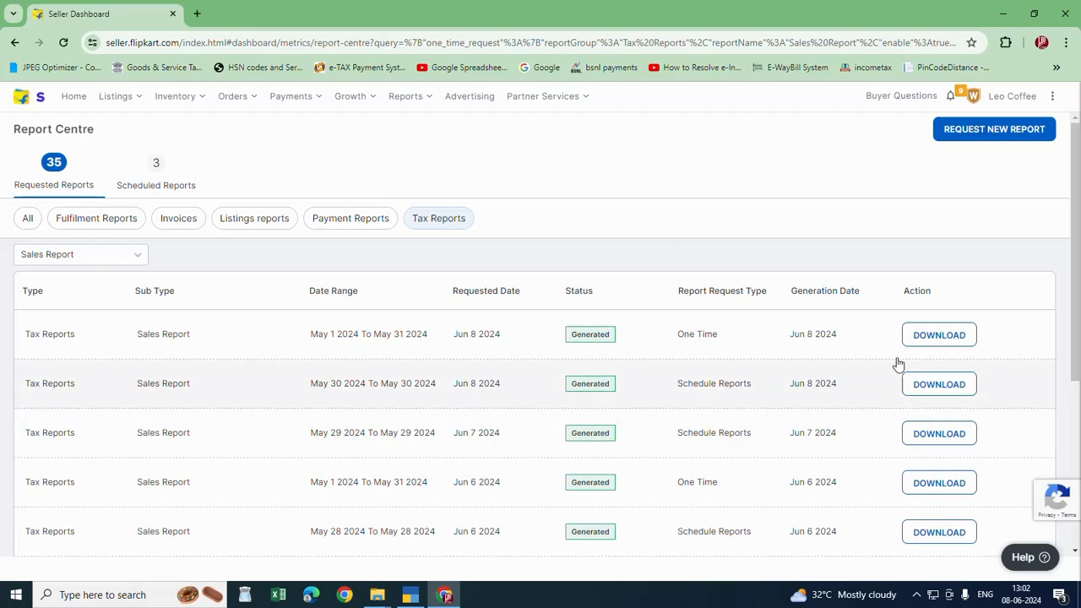